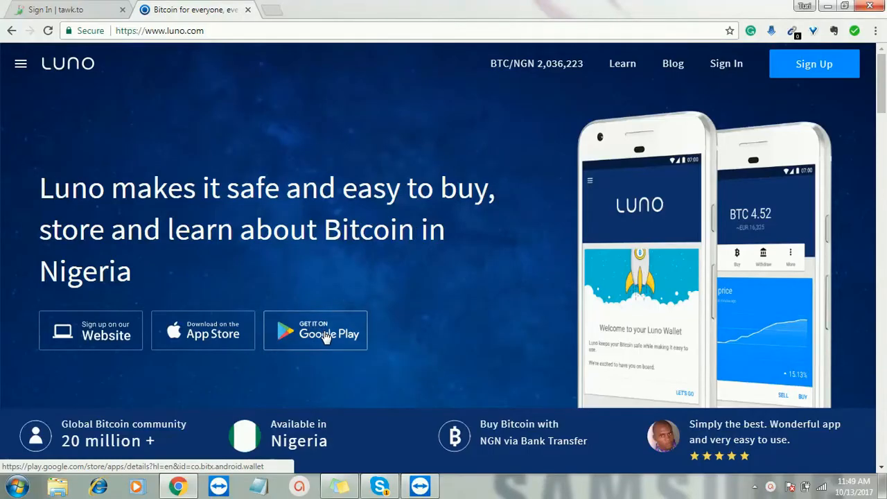
pyautogui.moveTo(314, 341)
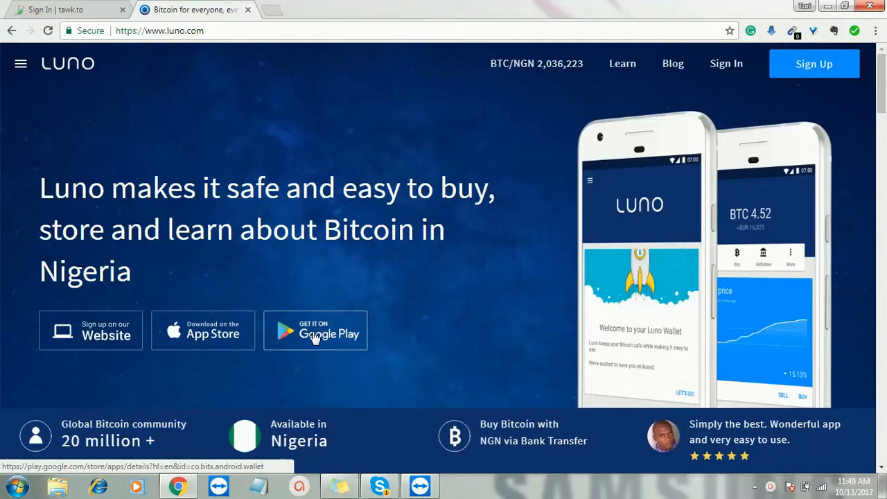
pyautogui.moveTo(202, 343)
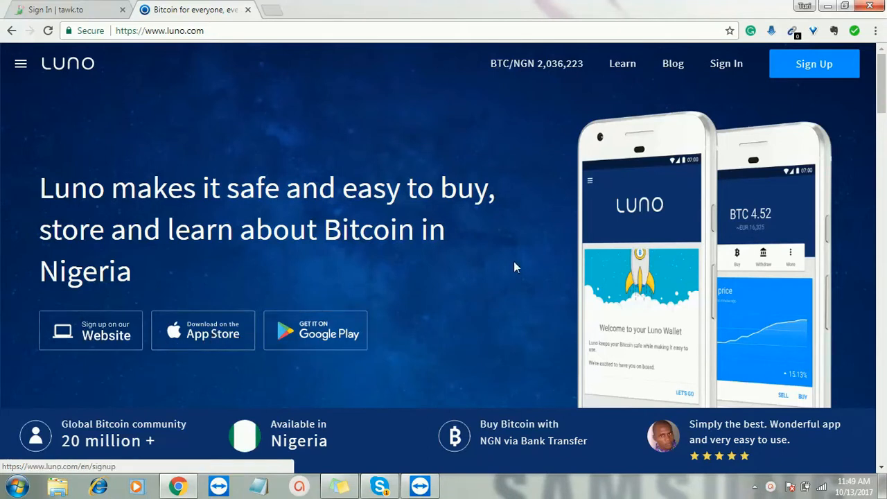
# Start creating a new Luno account from the homepage header's Sign Up button
pyautogui.click(814, 64)
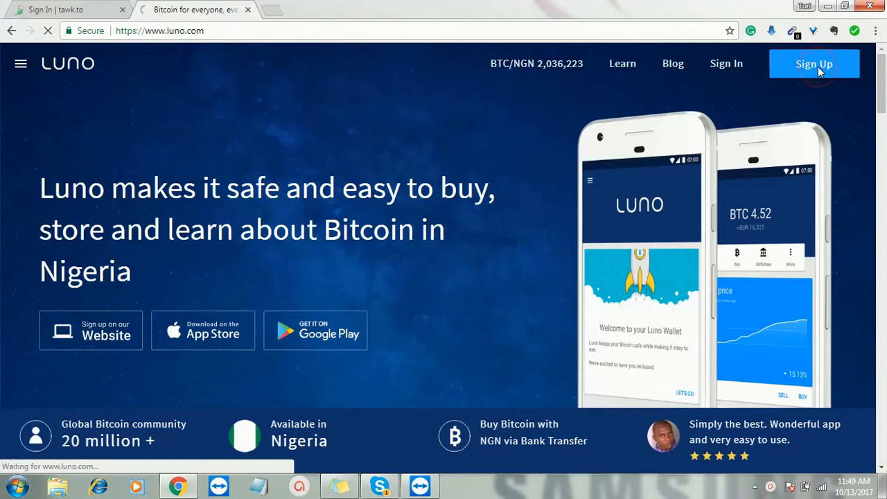
pyautogui.click(815, 64)
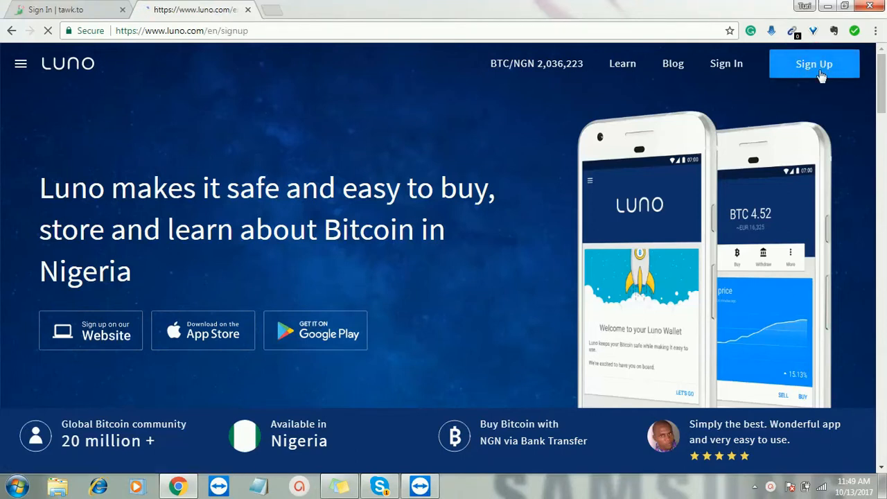
# Load the sign-up form pre-filled with email, password and Nigeria as country
pyautogui.click(814, 63)
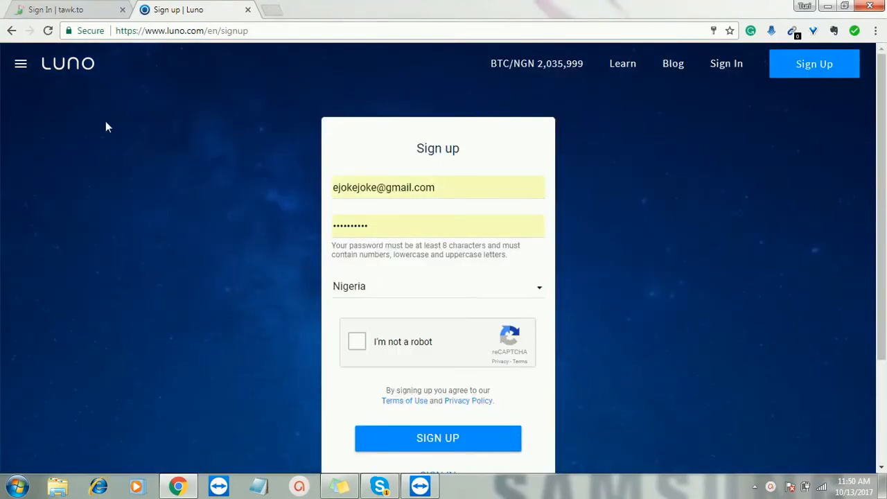
pyautogui.moveTo(167, 142)
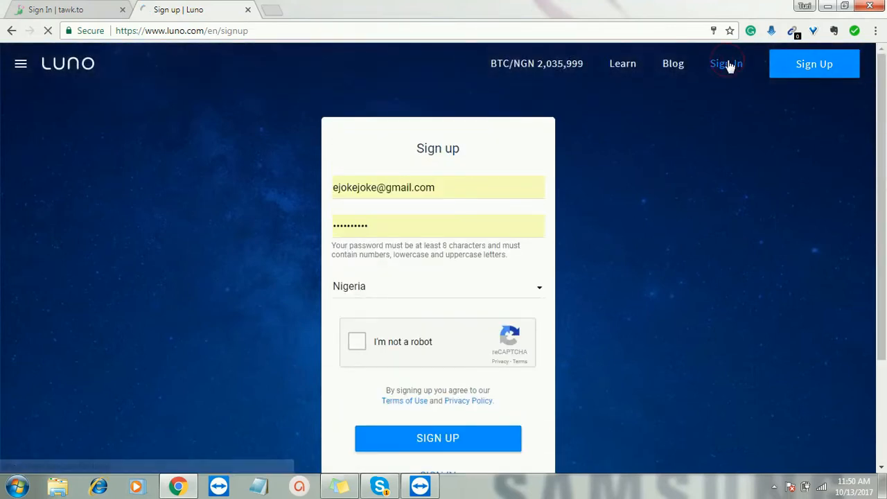
pyautogui.click(723, 63)
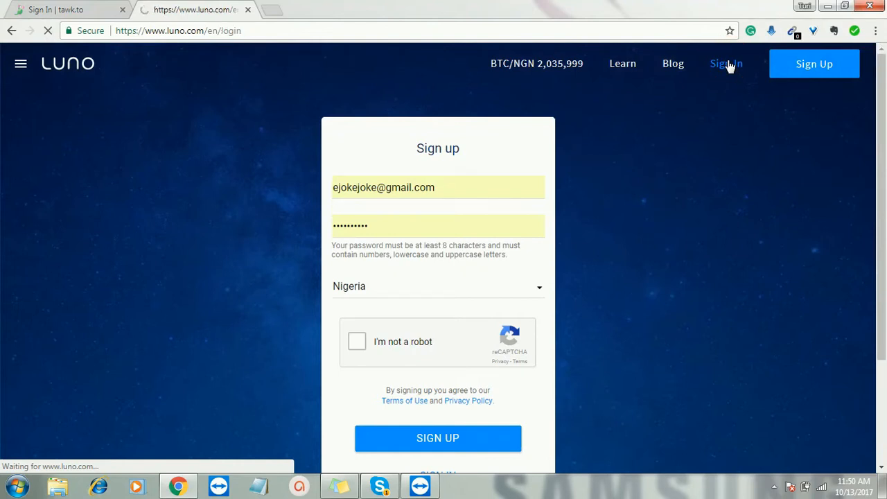
pyautogui.click(725, 64)
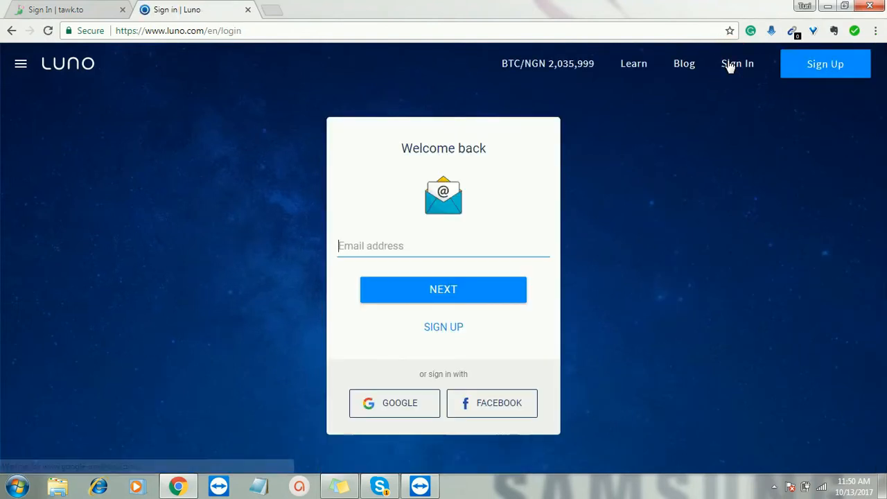
pyautogui.moveTo(362, 235)
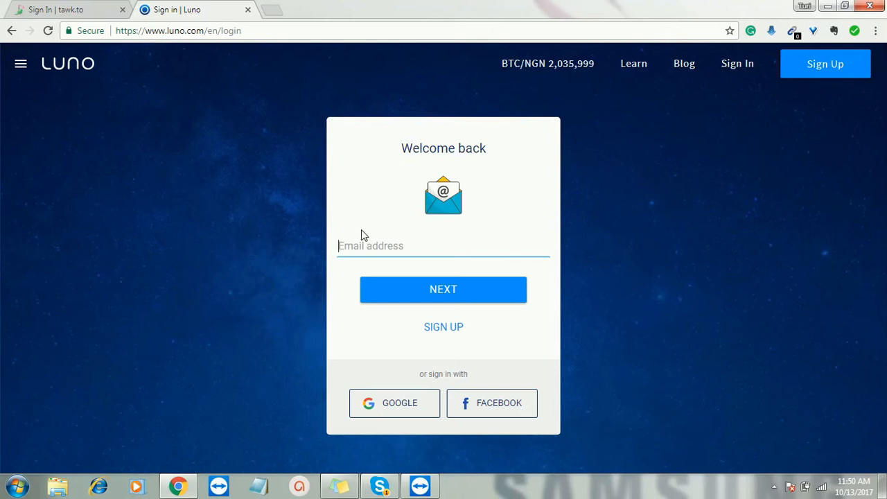
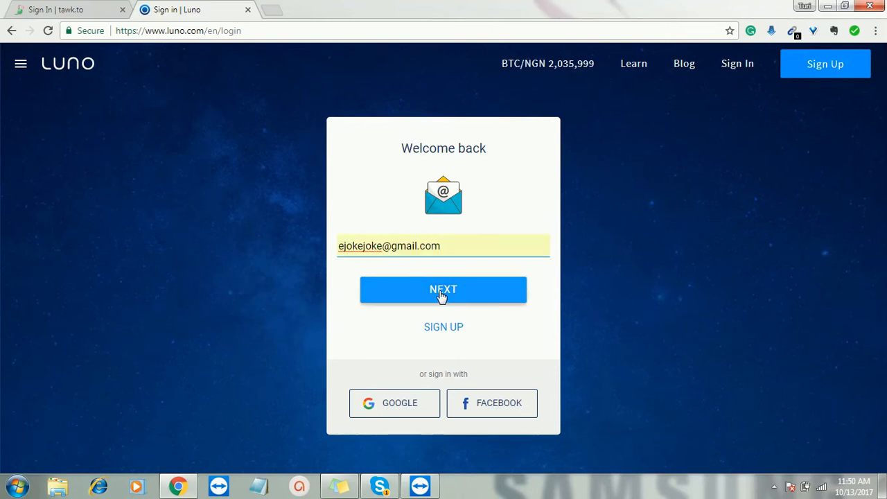
pyautogui.moveTo(616, 306)
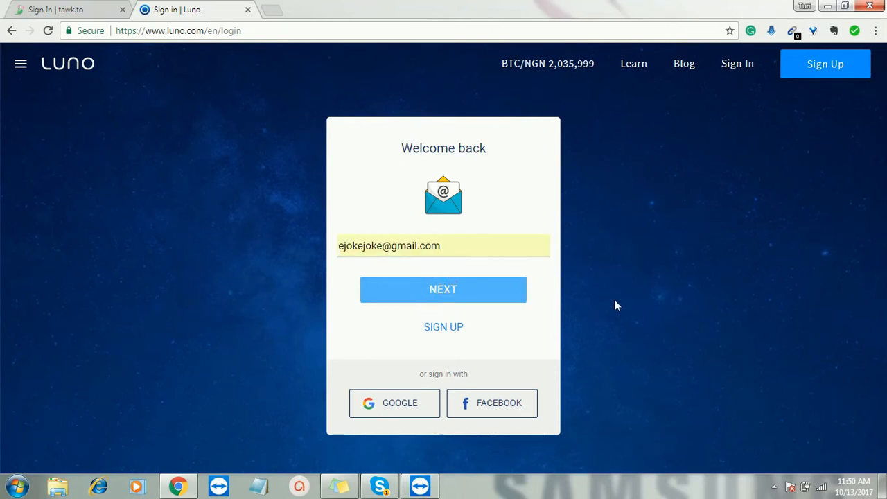
pyautogui.click(444, 289)
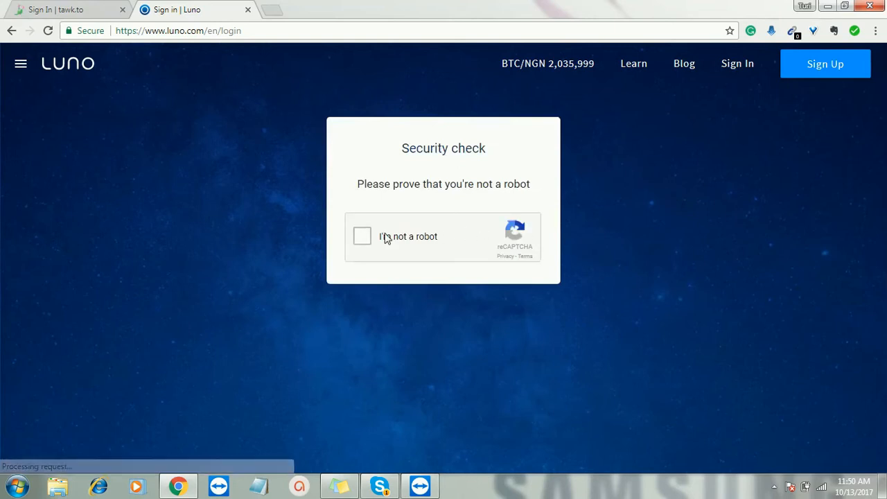
pyautogui.click(362, 236)
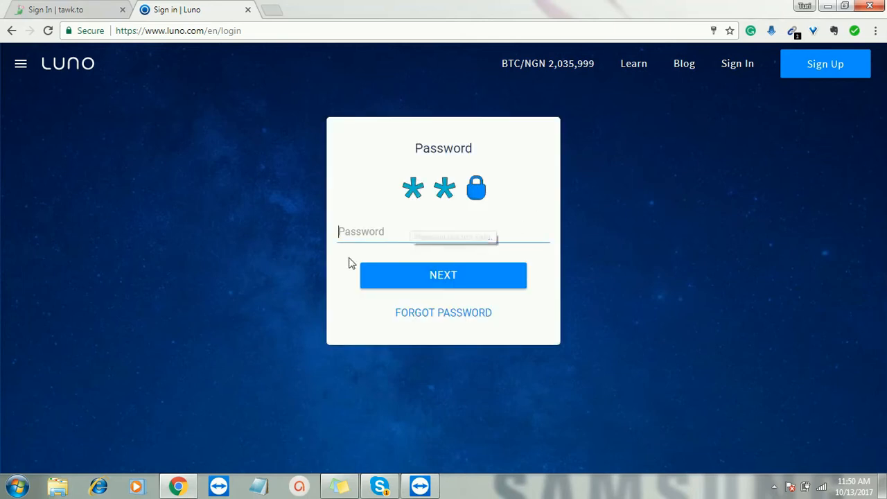
# Submit the password and view the BTC wallet balance of 0.00496984 (about NGN 10,119)
pyautogui.click(443, 274)
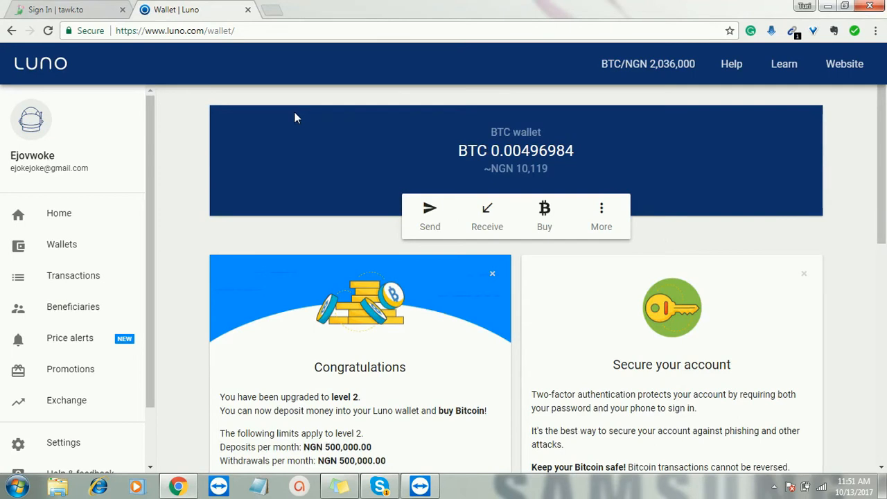
pyautogui.moveTo(816, 169)
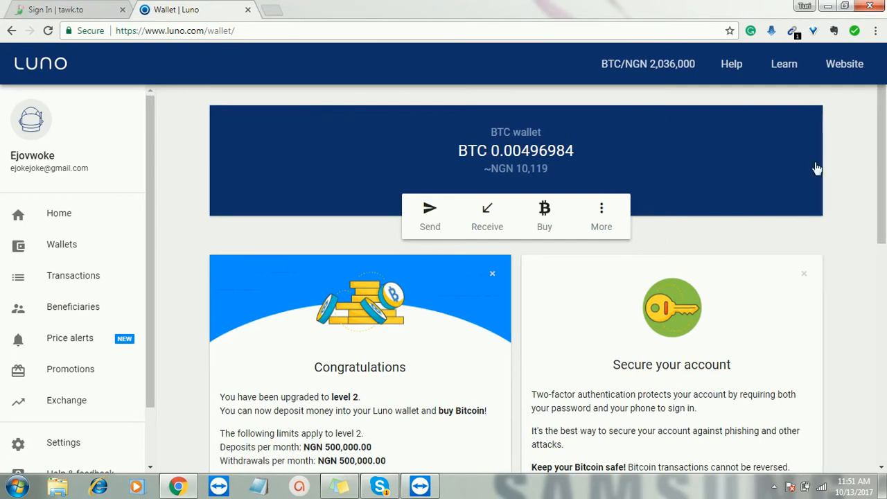
pyautogui.scroll(-3)
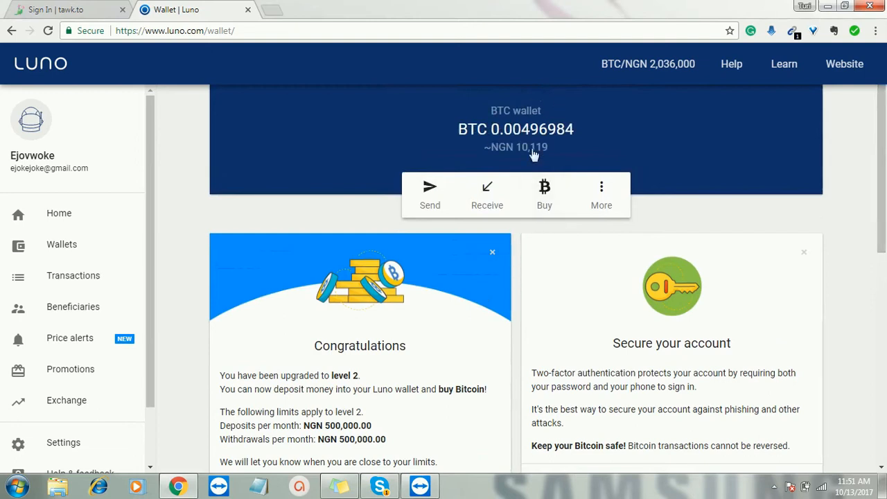
pyautogui.moveTo(510, 160)
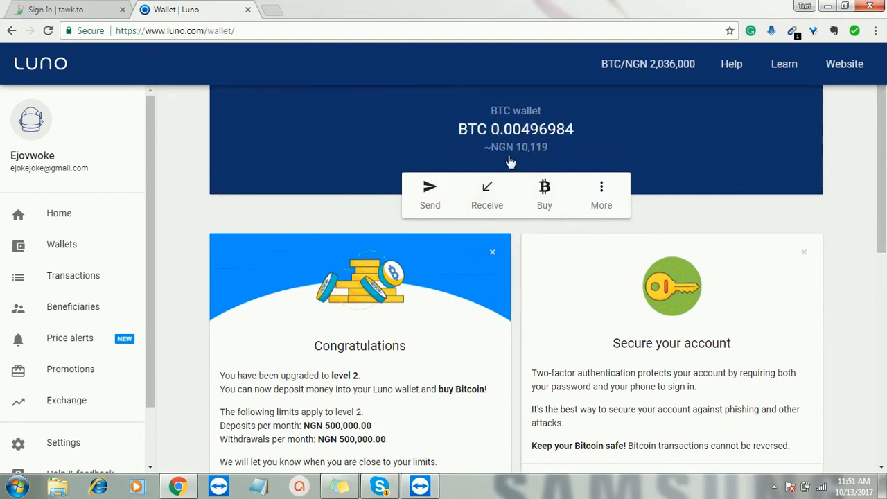
pyautogui.moveTo(525, 142)
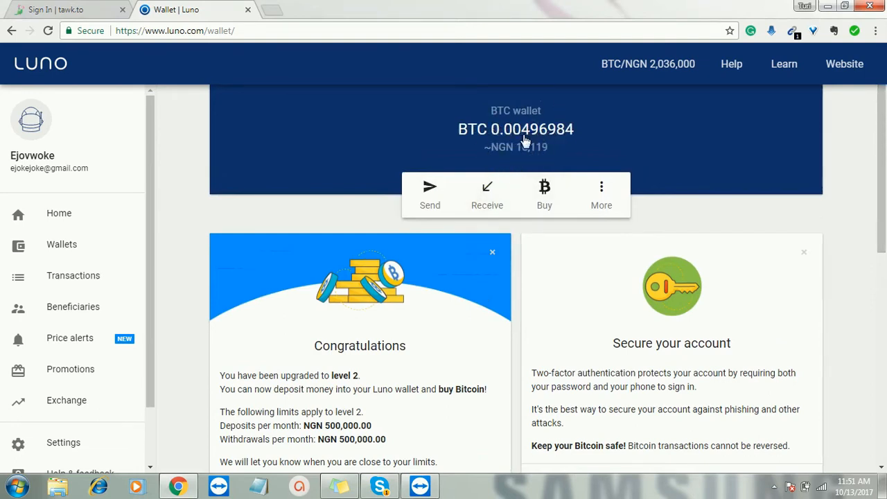
pyautogui.moveTo(515, 154)
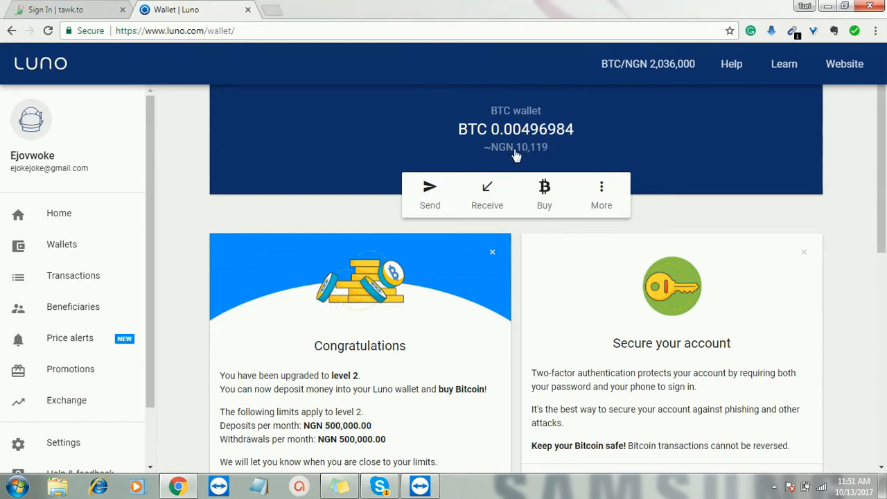
pyautogui.moveTo(582, 197)
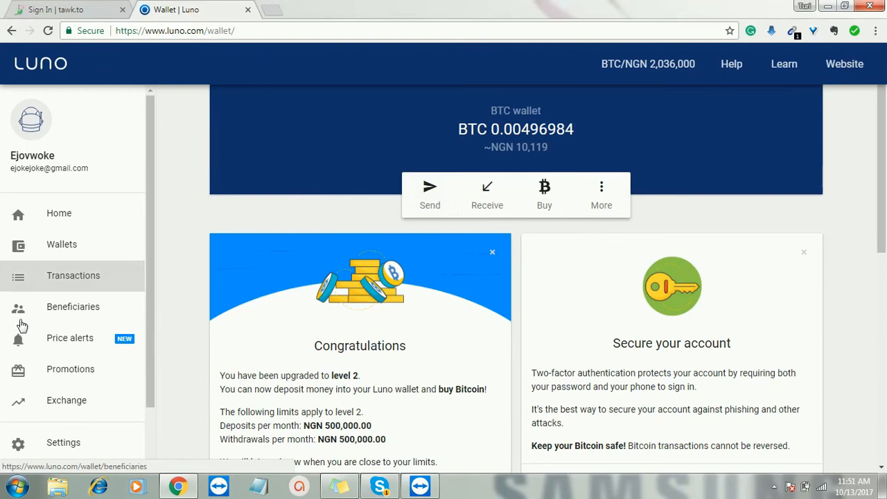
pyautogui.moveTo(77, 249)
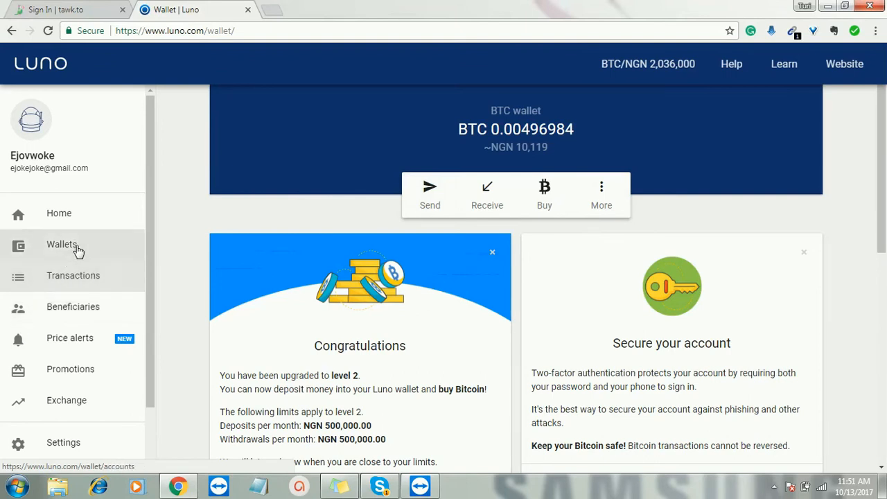
# Show the BTC wallet's receive addresses, one having received BTC 0.00516984
pyautogui.click(61, 244)
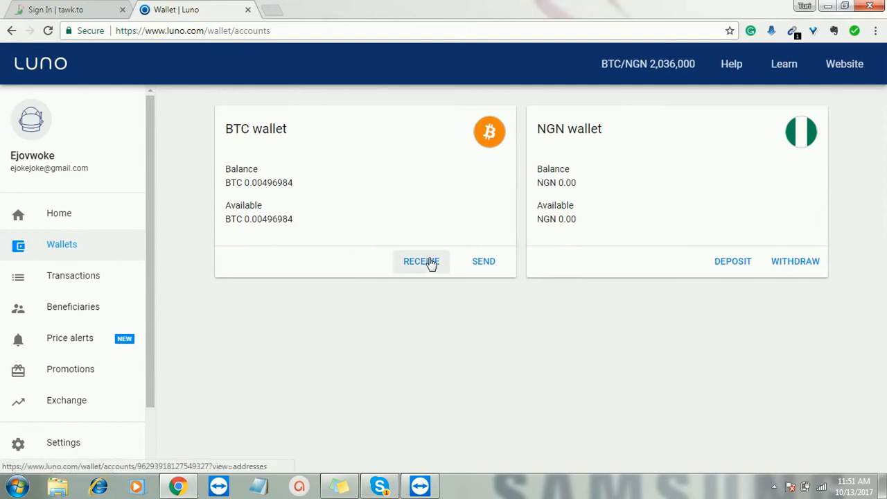
pyautogui.click(421, 261)
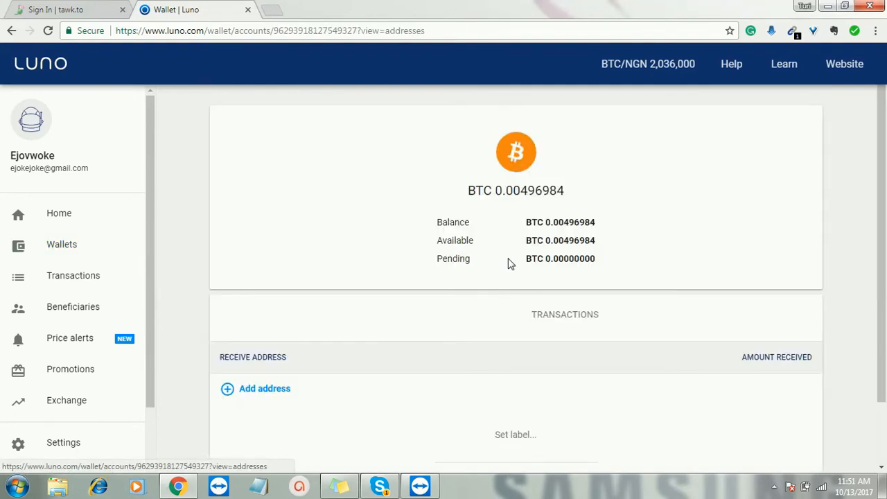
pyautogui.click(565, 315)
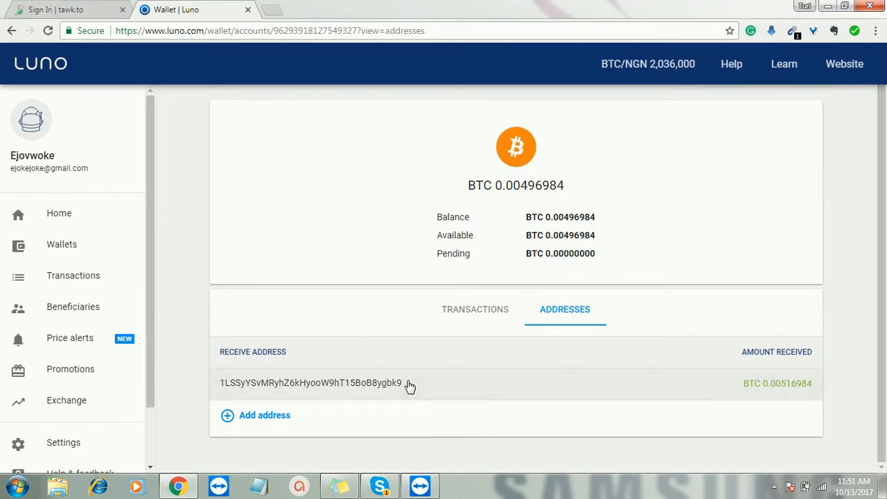
pyautogui.moveTo(473, 383)
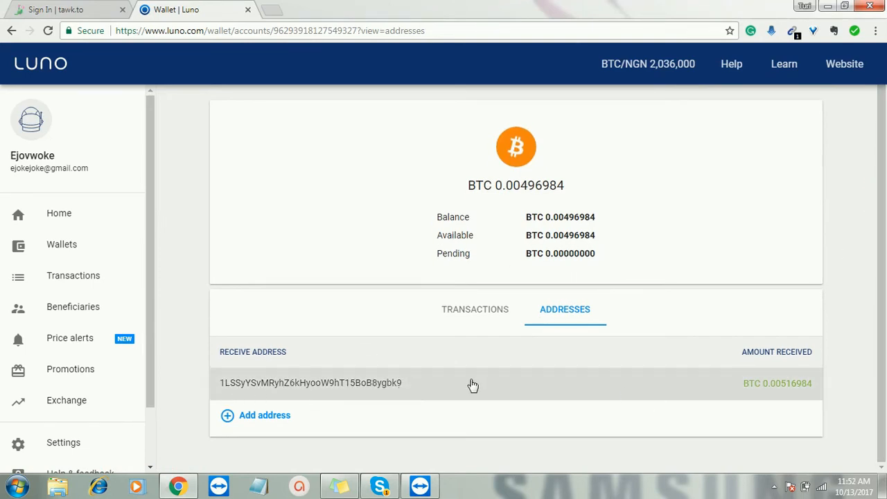
pyautogui.moveTo(632, 227)
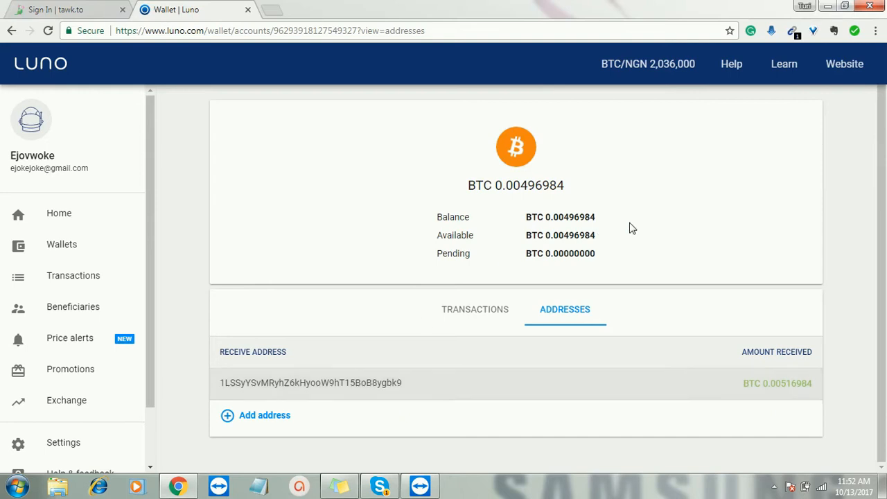
pyautogui.moveTo(593, 214)
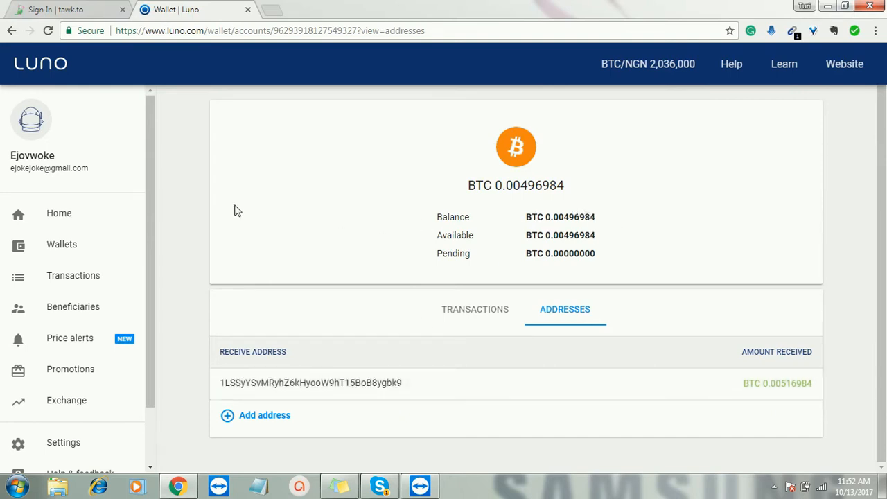
pyautogui.moveTo(72, 274)
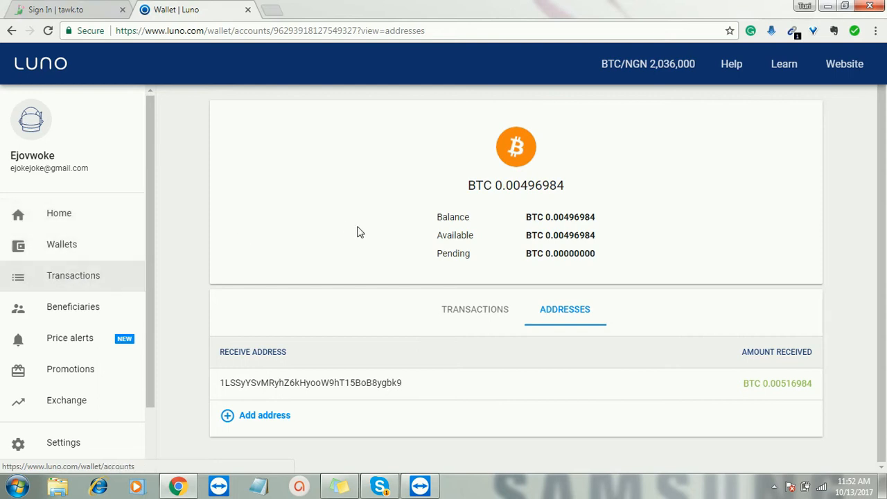
# Return to the home dashboard and start buying Bitcoin for the BTC wallet
pyautogui.click(58, 213)
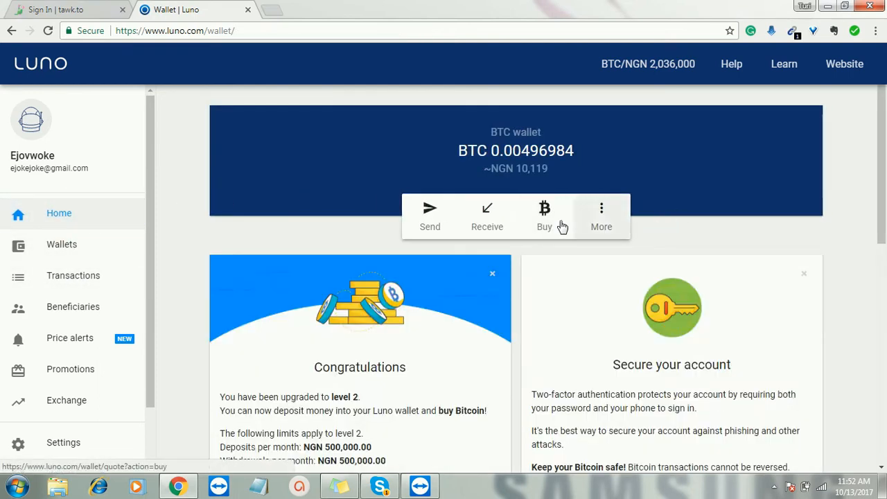
pyautogui.moveTo(554, 241)
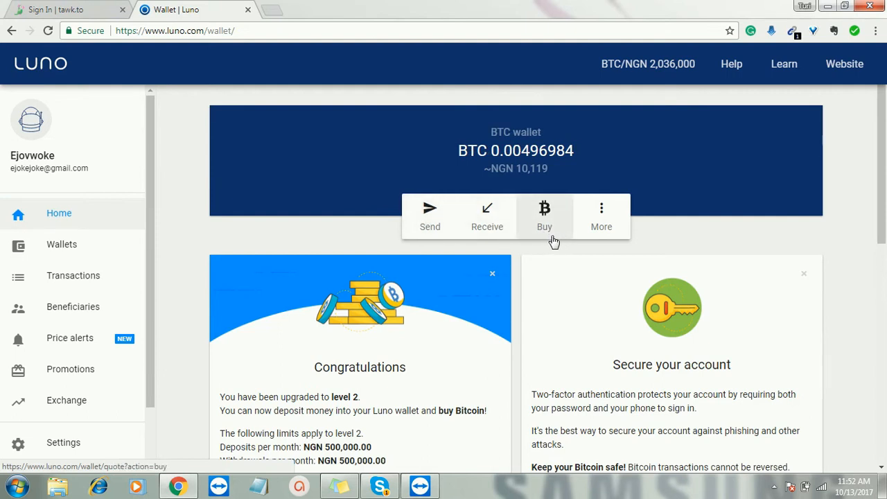
pyautogui.moveTo(588, 231)
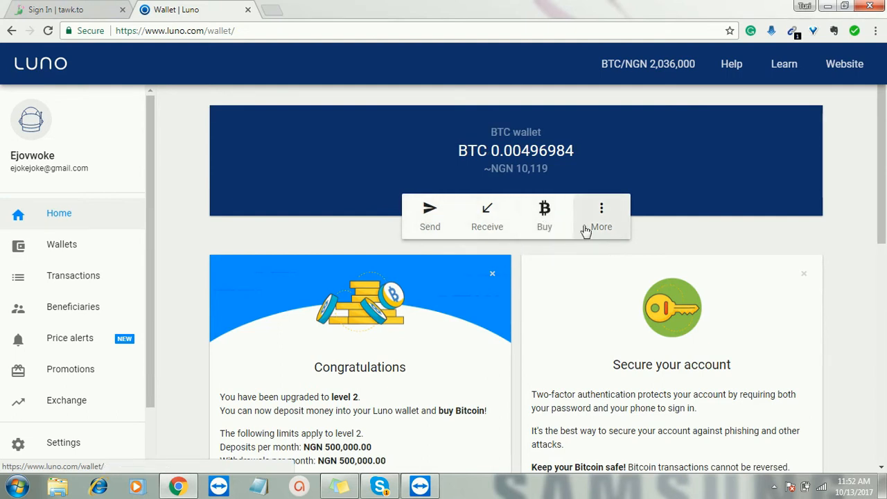
pyautogui.click(543, 216)
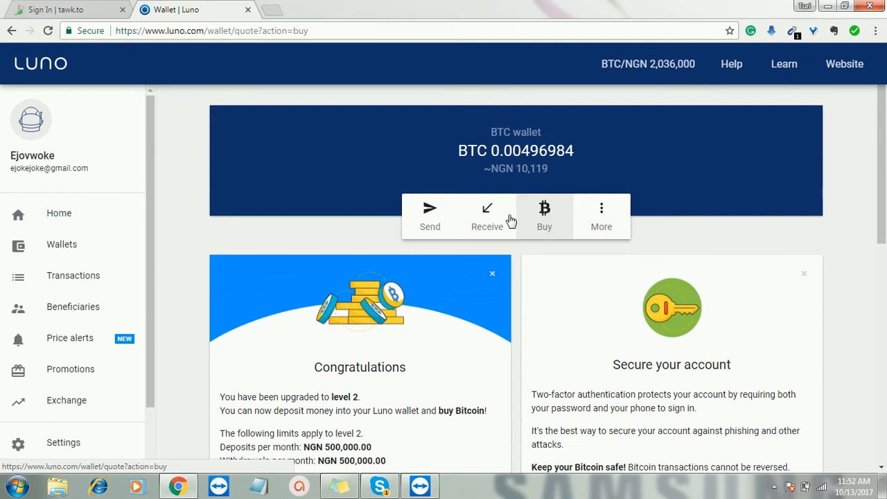
# Set up a NGN 500.00 card deposit into the NGN wallet via PayU, showing a NGN 7.00 fee
pyautogui.click(543, 215)
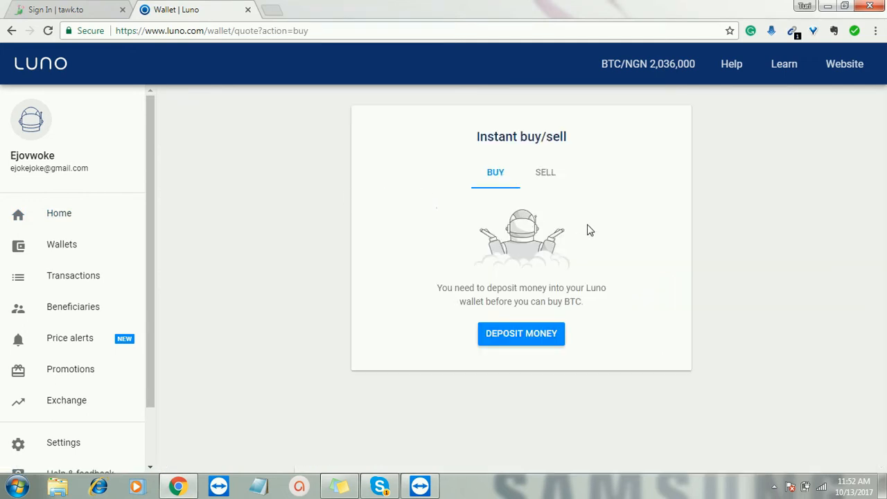
pyautogui.moveTo(522, 310)
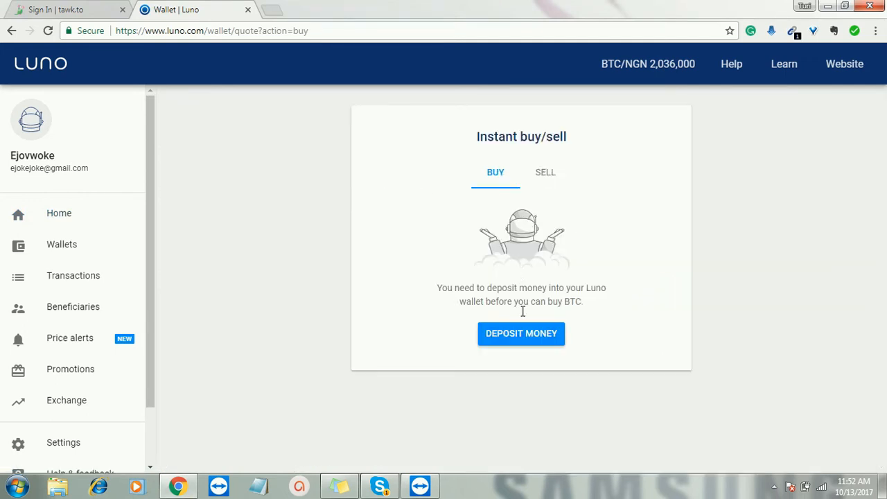
pyautogui.click(521, 333)
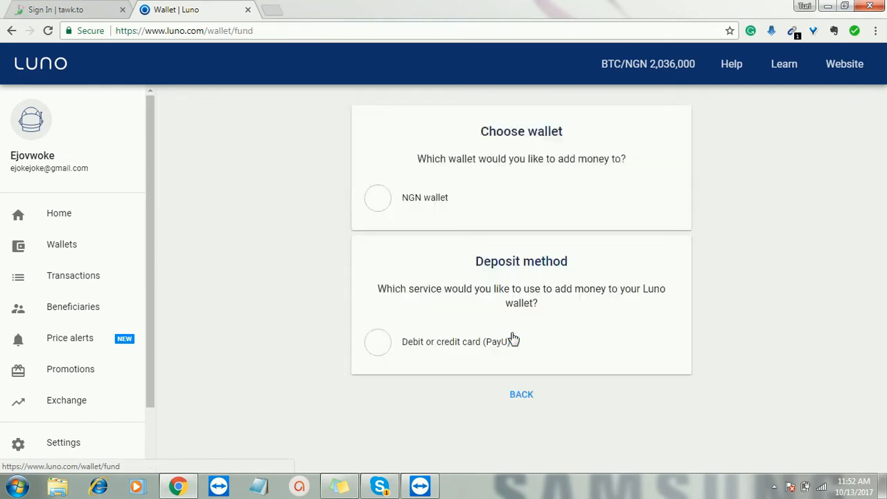
pyautogui.click(377, 197)
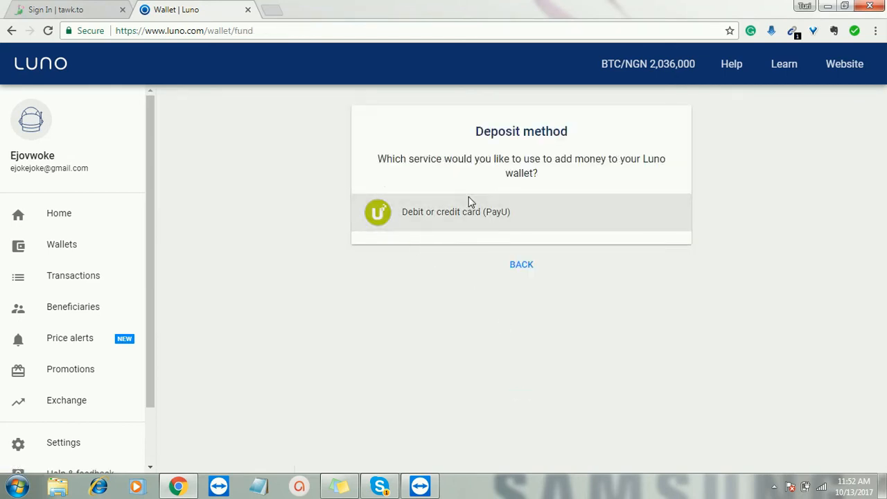
pyautogui.moveTo(444, 225)
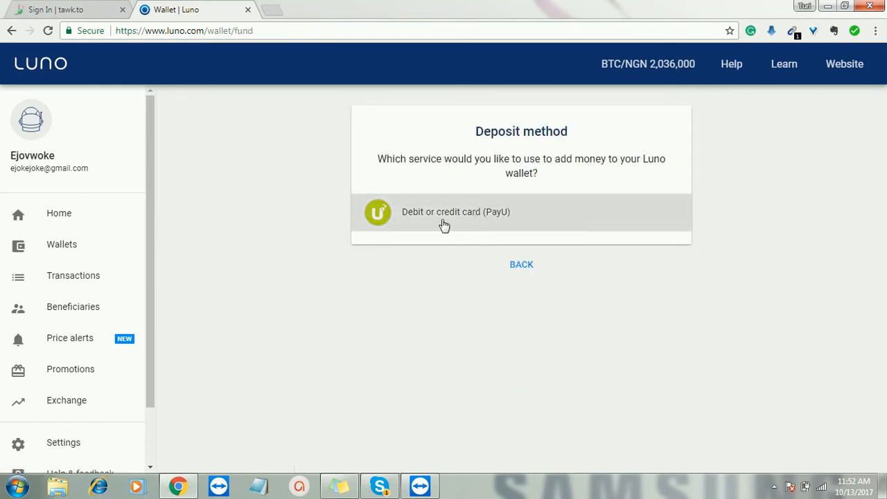
pyautogui.click(455, 212)
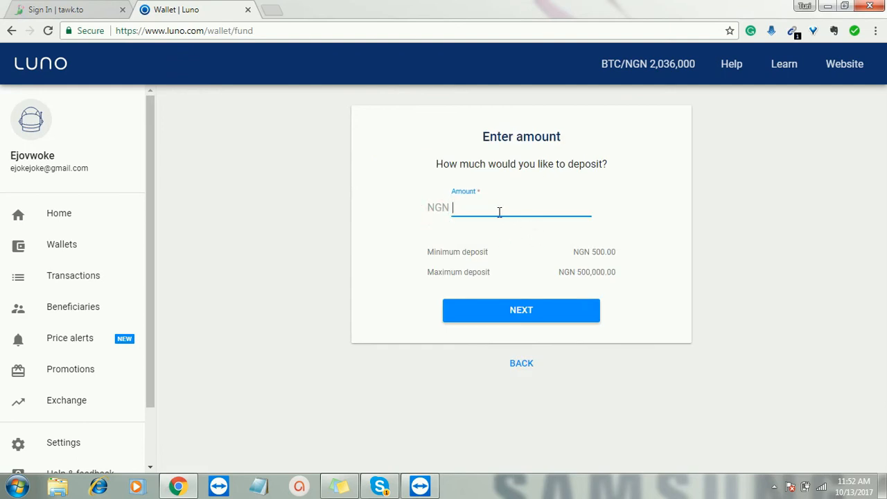
pyautogui.moveTo(610, 274)
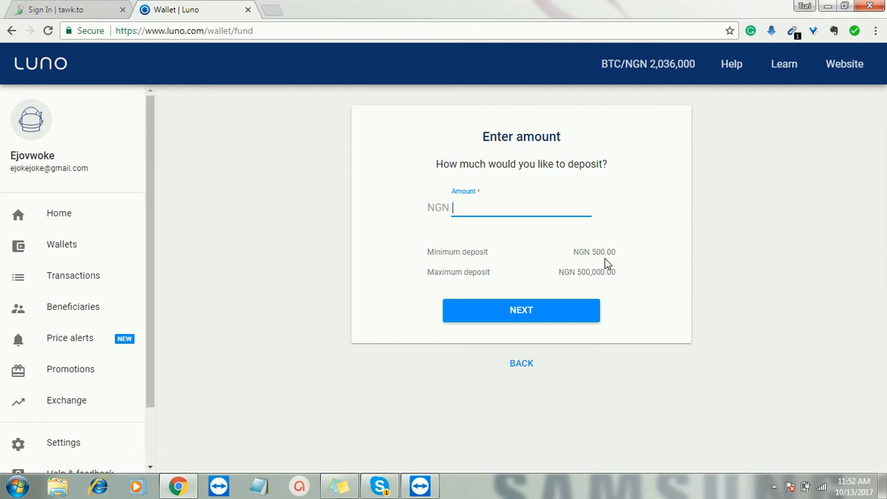
pyautogui.moveTo(601, 263)
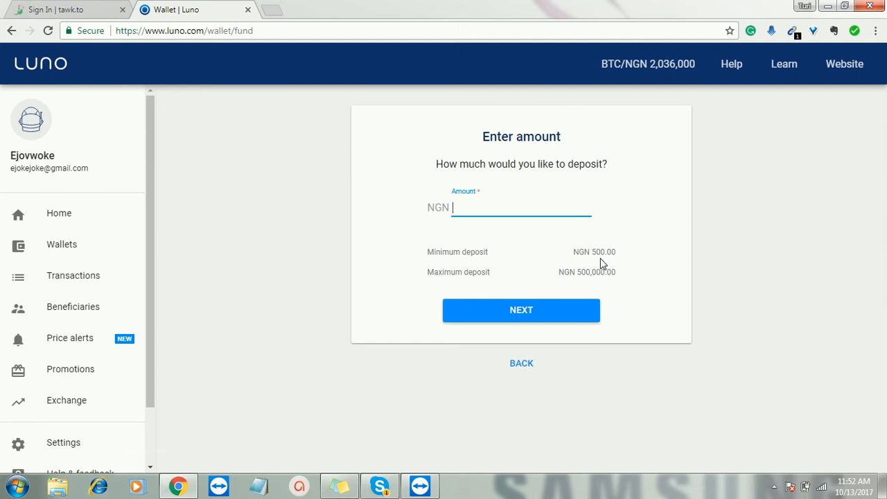
pyautogui.moveTo(629, 258)
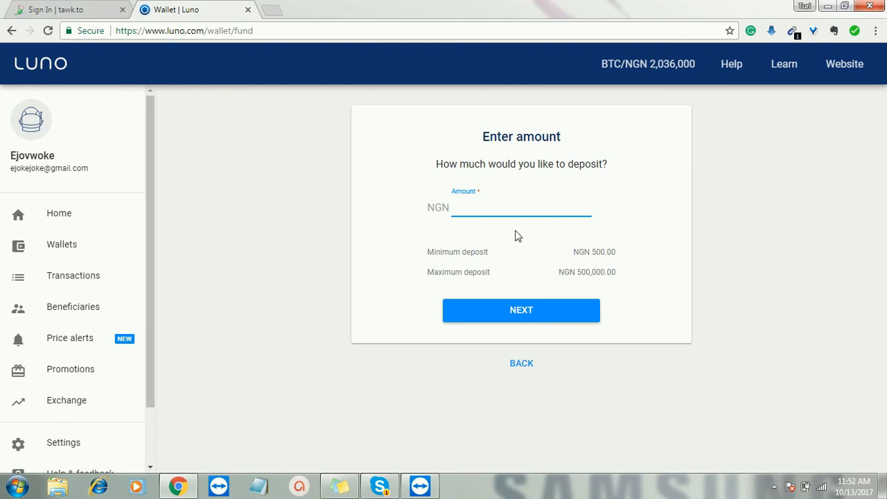
pyautogui.write('500')
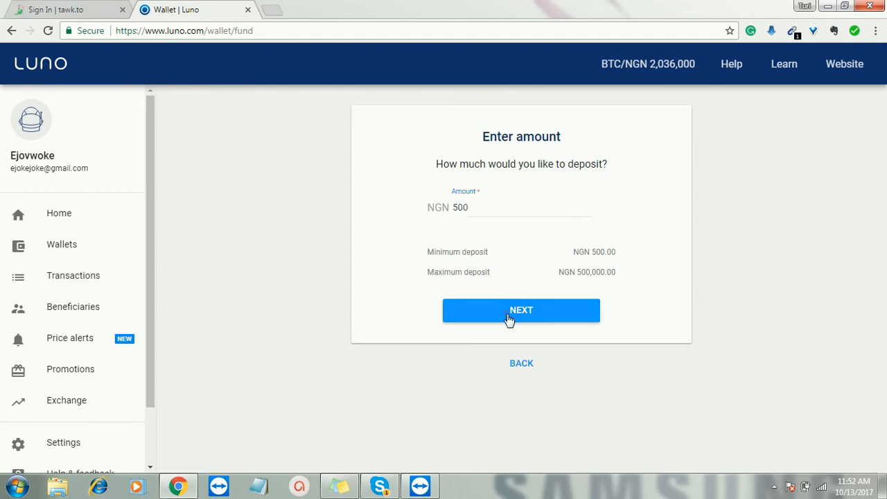
pyautogui.click(521, 311)
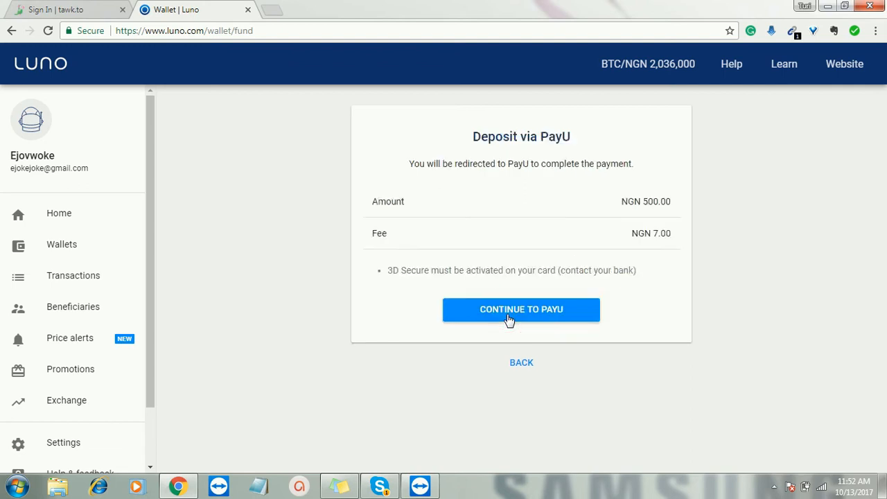
pyautogui.moveTo(715, 212)
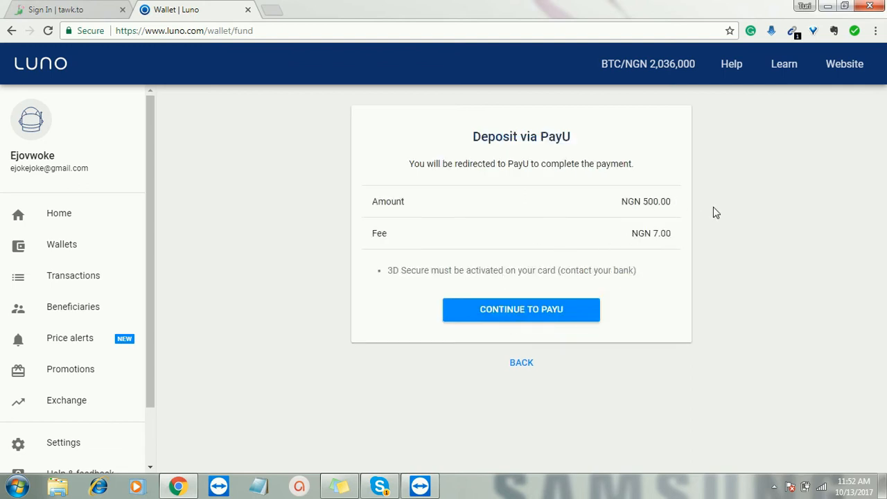
pyautogui.moveTo(646, 214)
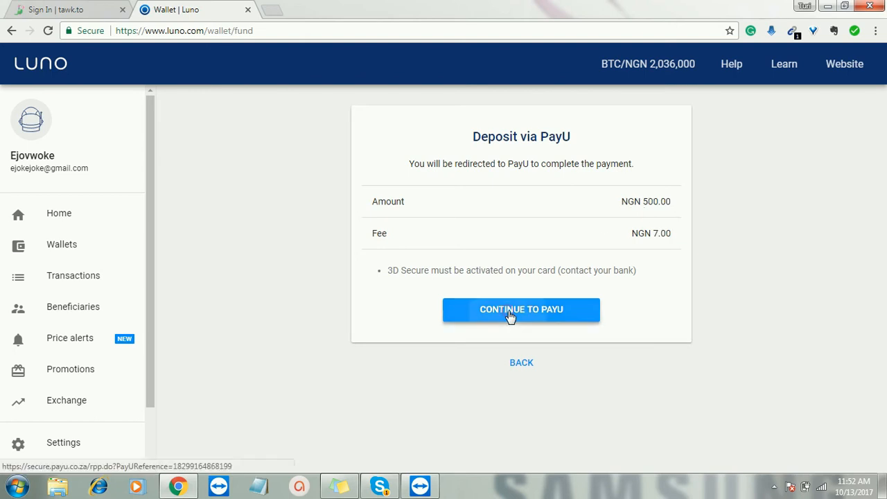
# Complete the NGN 500.00 PayU card payment with card details and the bank's one-time password
pyautogui.click(521, 310)
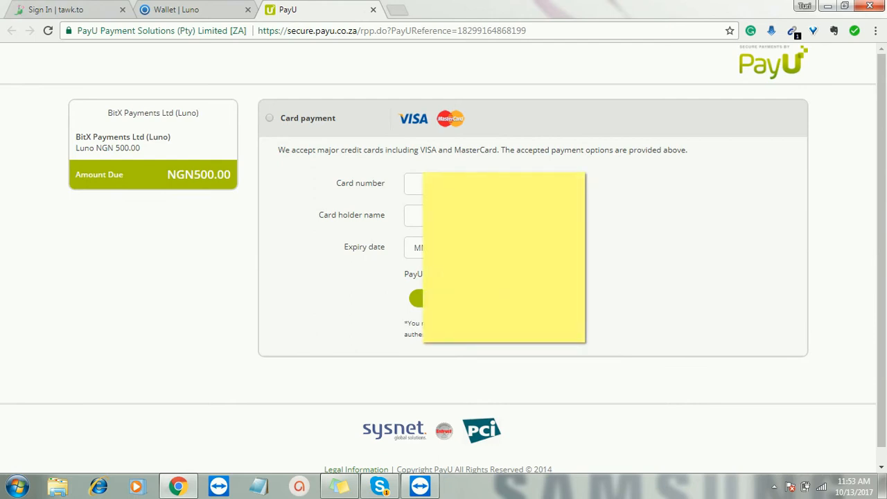
pyautogui.click(416, 182)
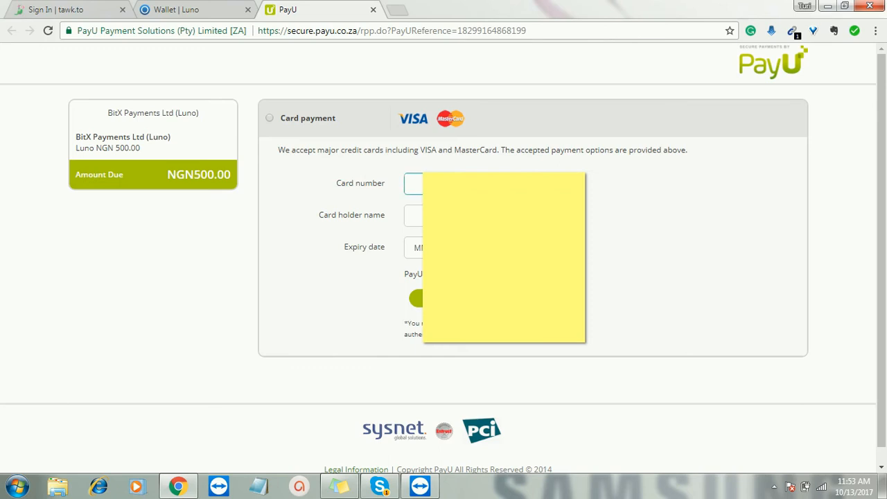
pyautogui.moveTo(371, 158)
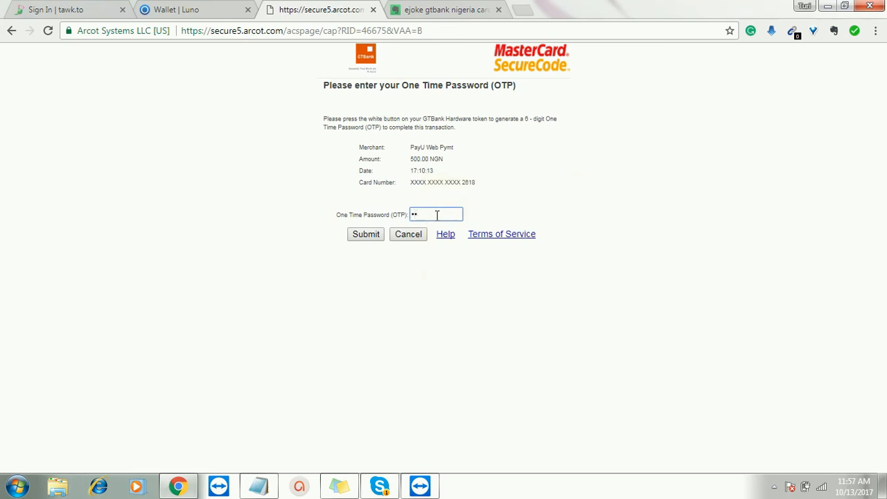
pyautogui.click(366, 232)
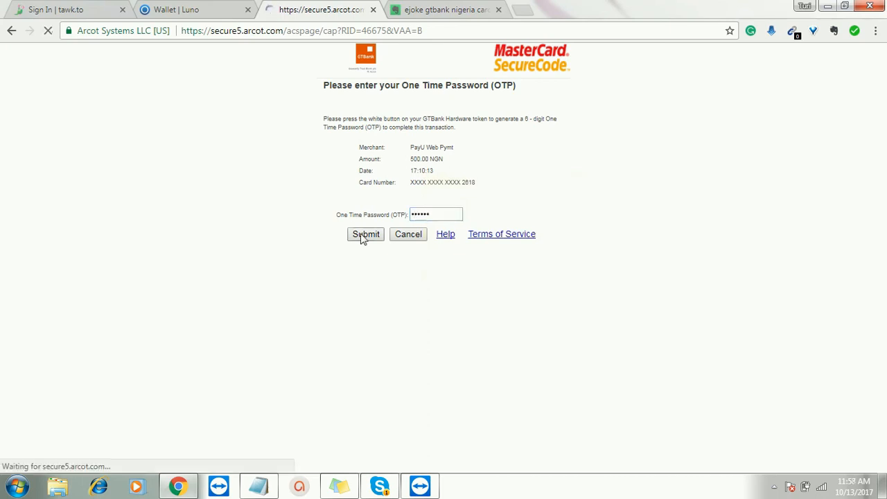
pyautogui.click(365, 233)
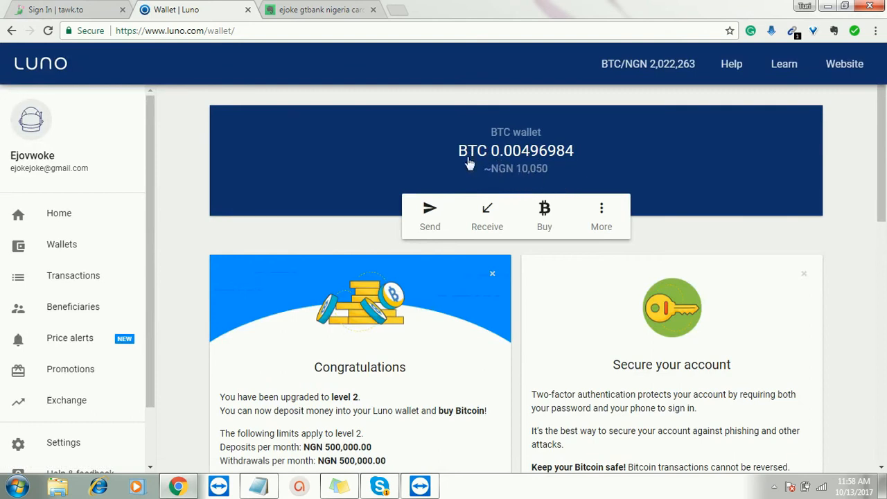
pyautogui.moveTo(249, 210)
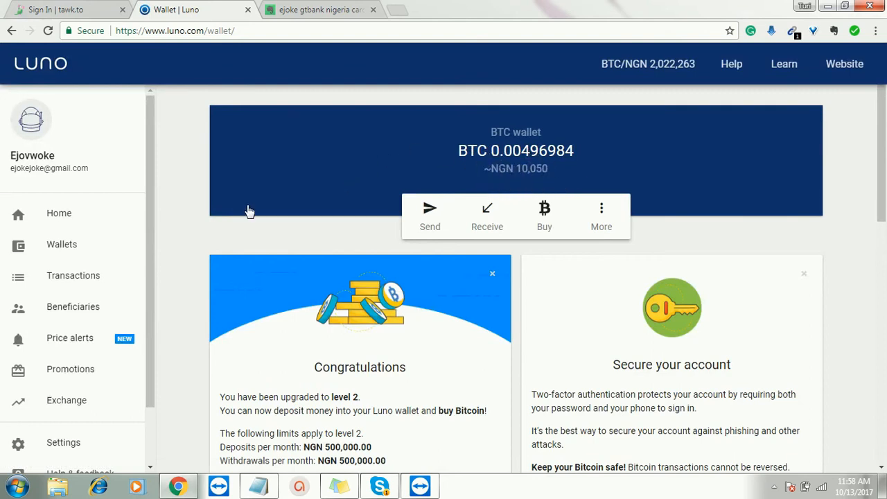
pyautogui.moveTo(363, 201)
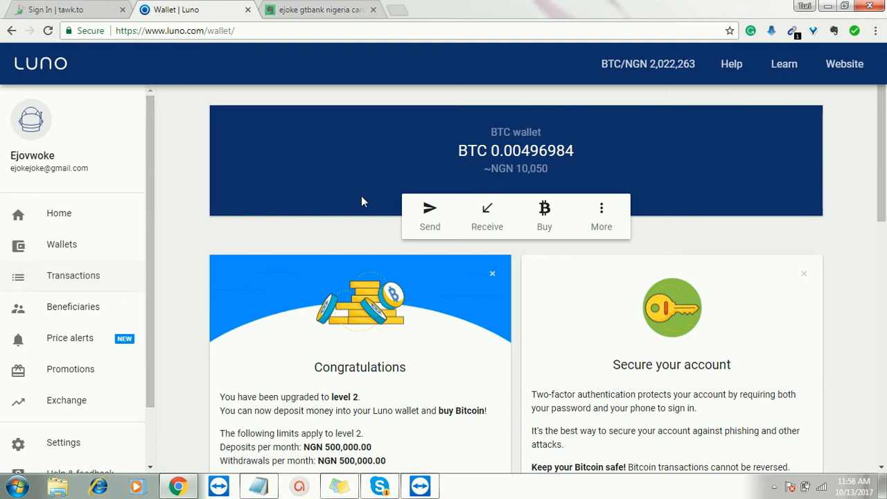
pyautogui.moveTo(62, 214)
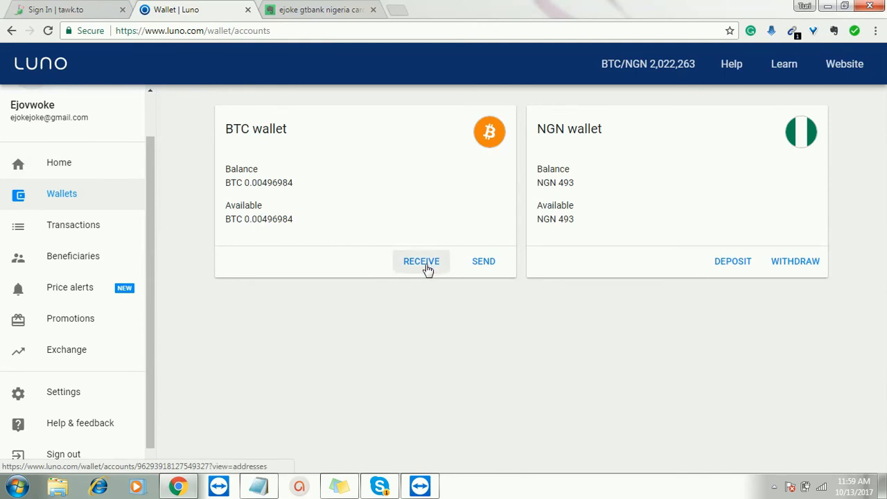
pyautogui.moveTo(710, 238)
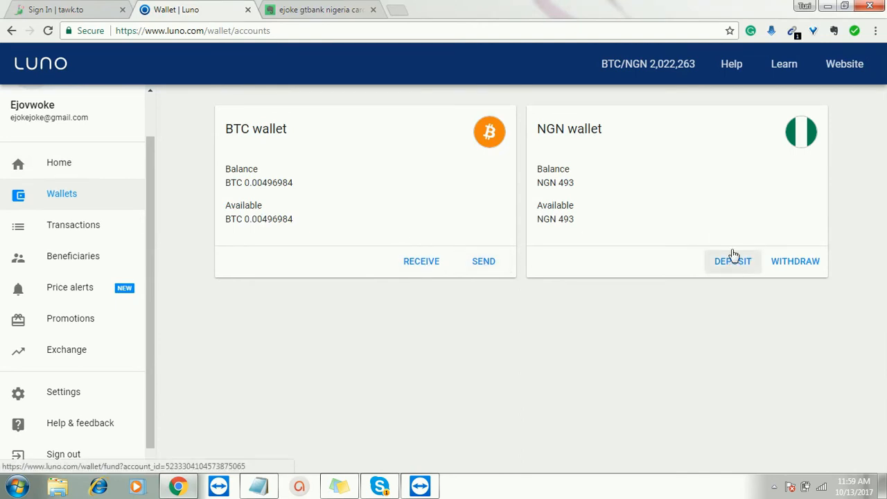
pyautogui.moveTo(568, 169)
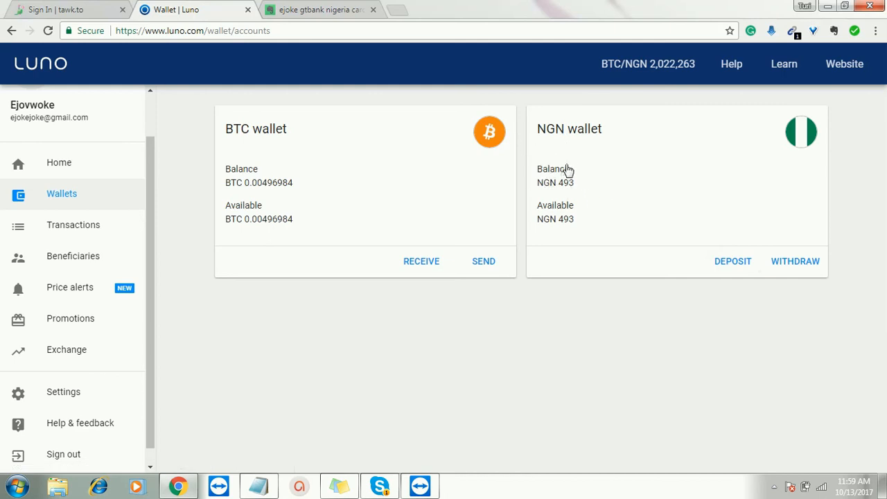
pyautogui.moveTo(560, 183)
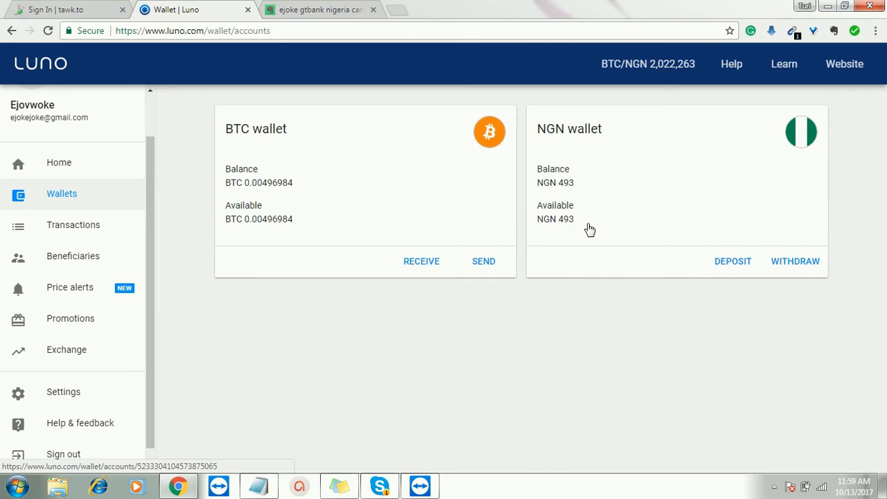
pyautogui.moveTo(665, 214)
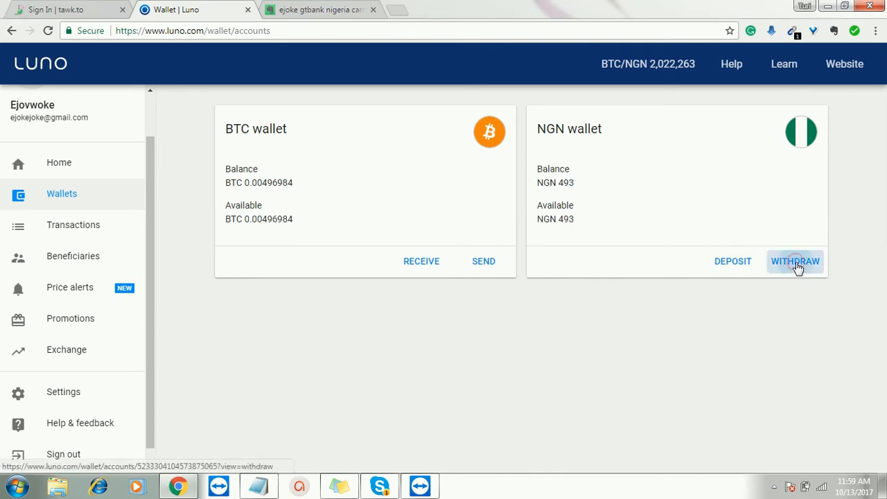
# Review the NGN withdrawal form: Guaranty Trust Bank transfer, NGN 200 fee, NGN 400 minimum, NGN 493 available
pyautogui.click(796, 260)
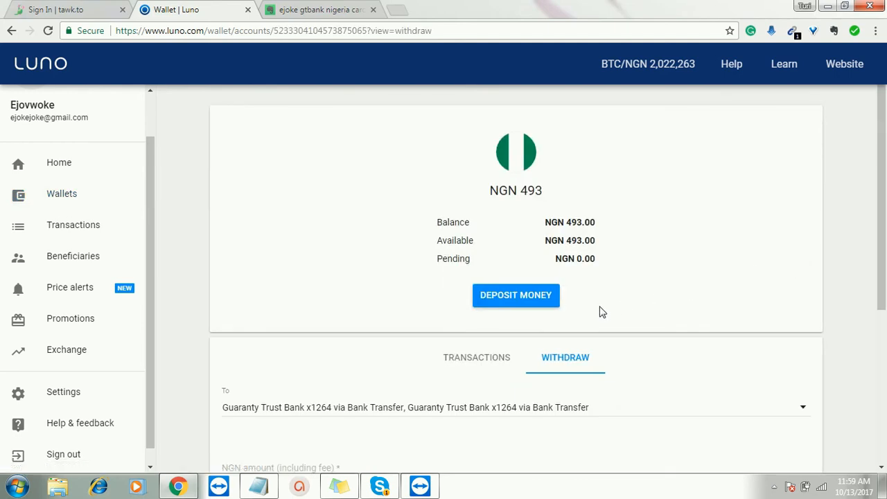
pyautogui.moveTo(880, 205)
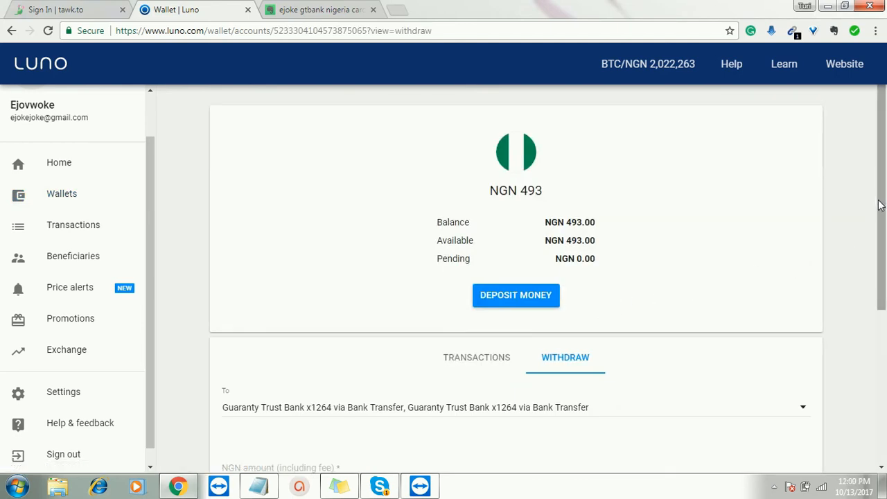
pyautogui.scroll(-3)
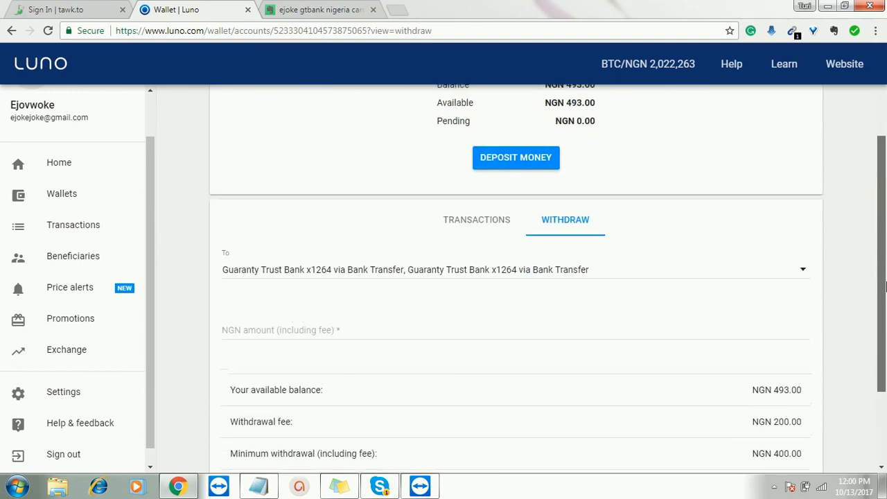
pyautogui.scroll(-3)
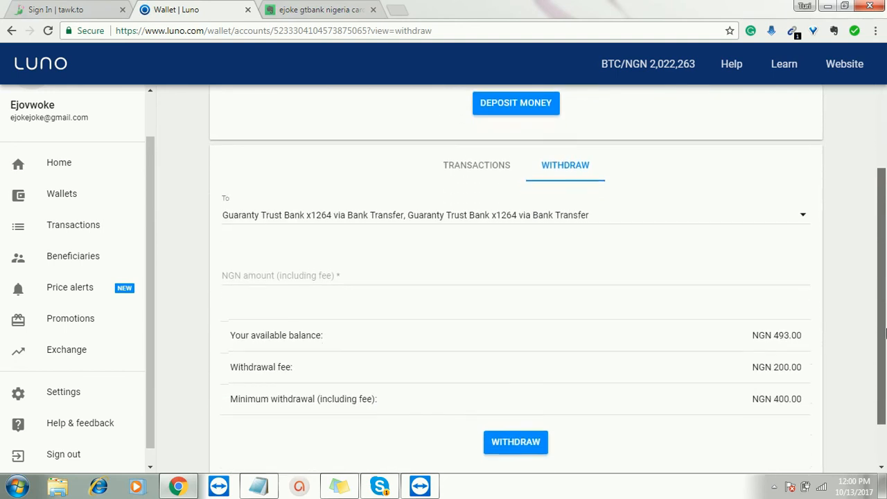
pyautogui.scroll(-3)
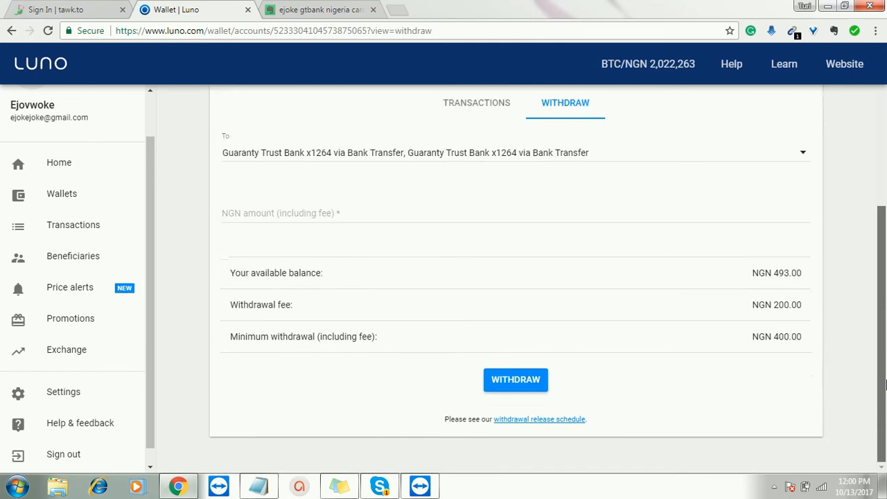
pyautogui.moveTo(399, 307)
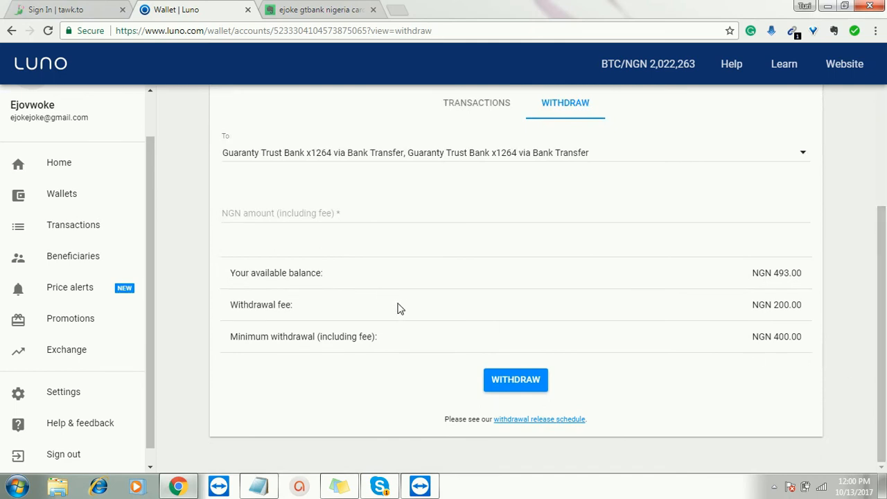
pyautogui.moveTo(849, 328)
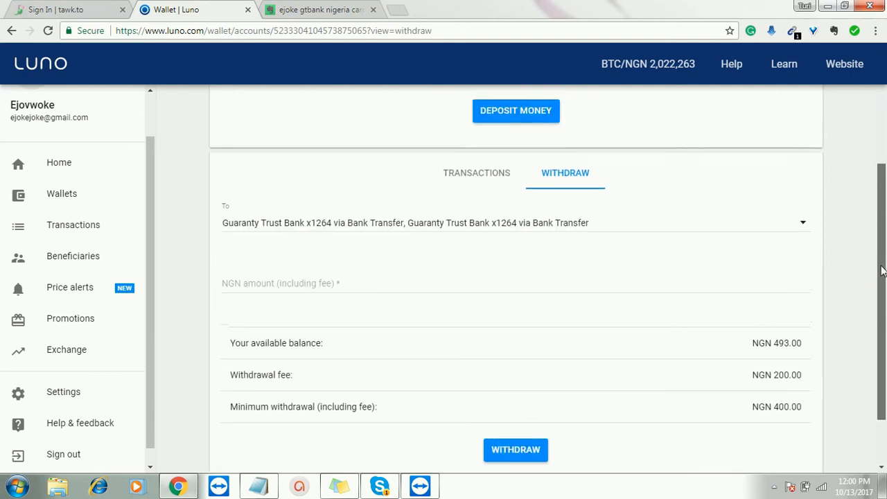
pyautogui.scroll(-3)
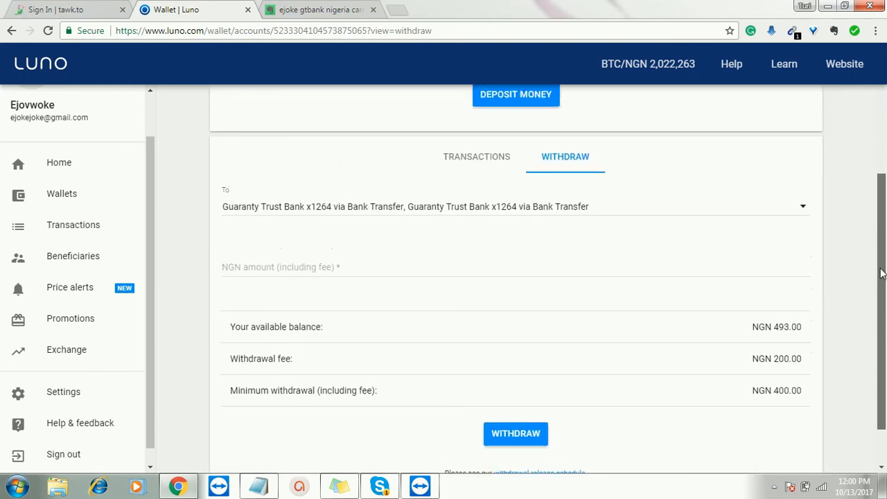
pyautogui.scroll(3)
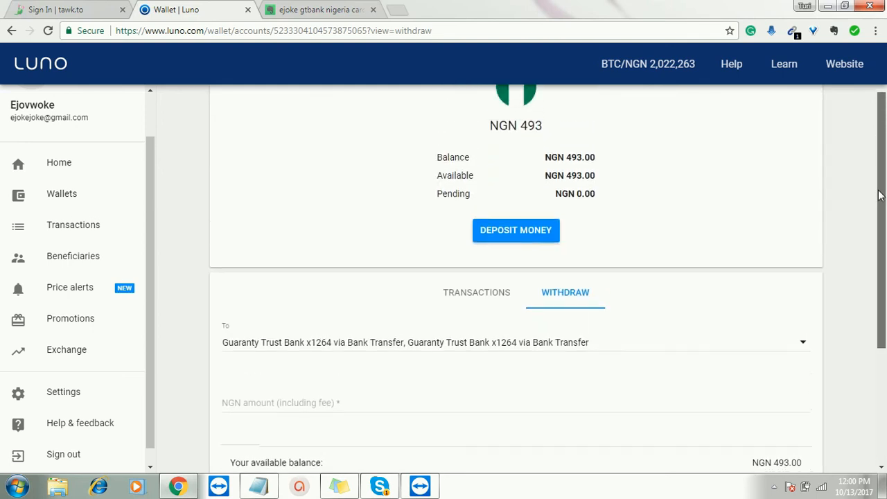
pyautogui.scroll(-3)
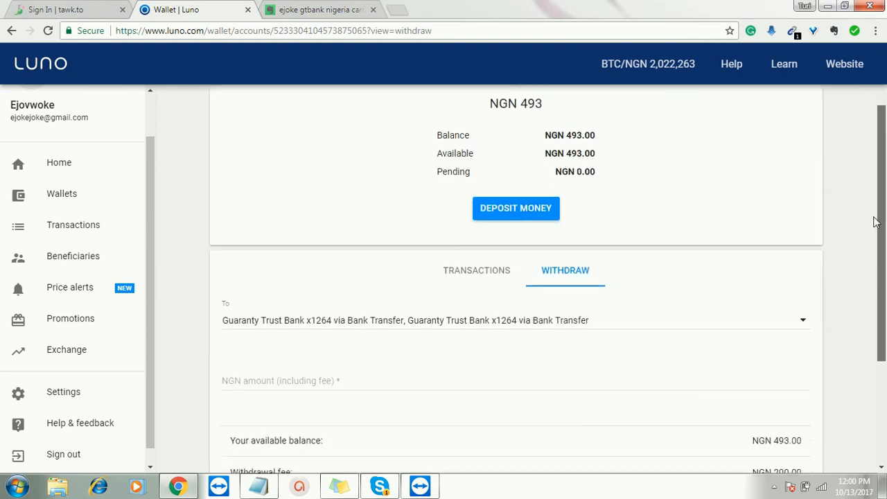
pyautogui.scroll(-3)
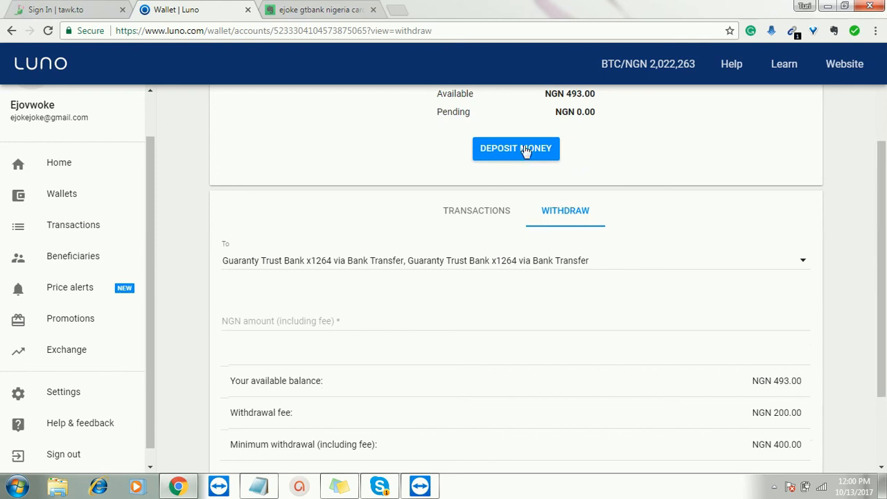
pyautogui.moveTo(884, 233)
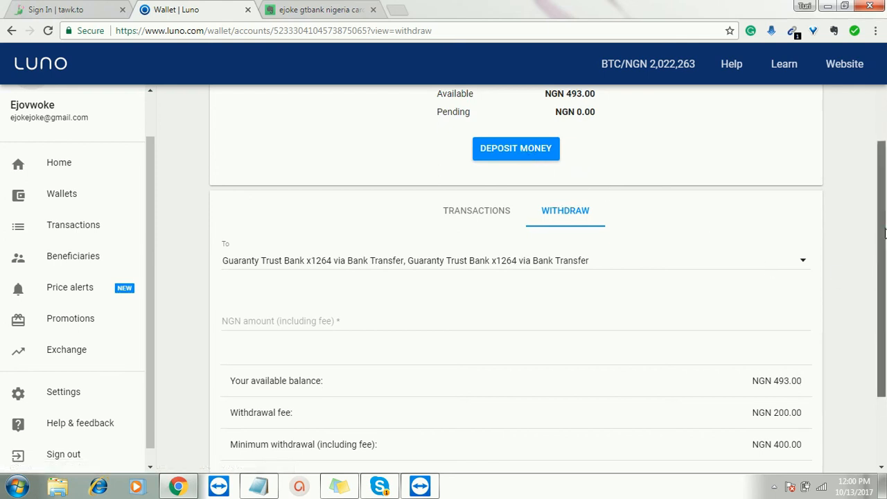
pyautogui.scroll(-3)
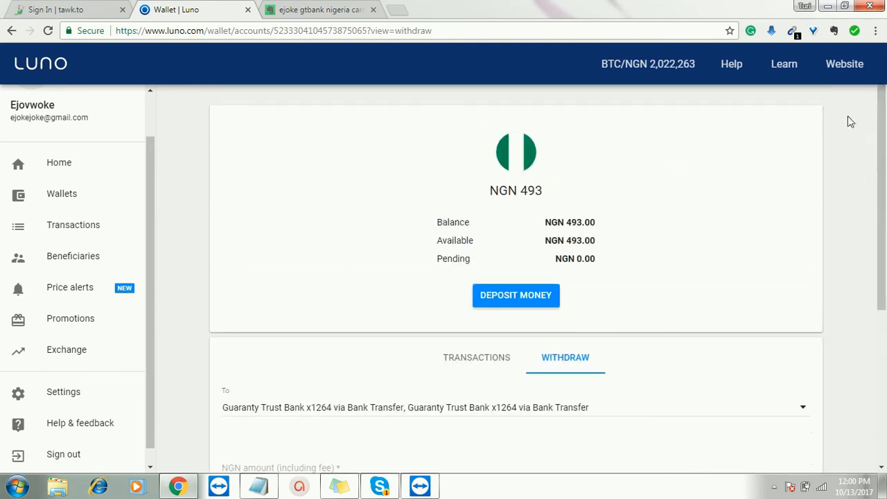
pyautogui.moveTo(575, 166)
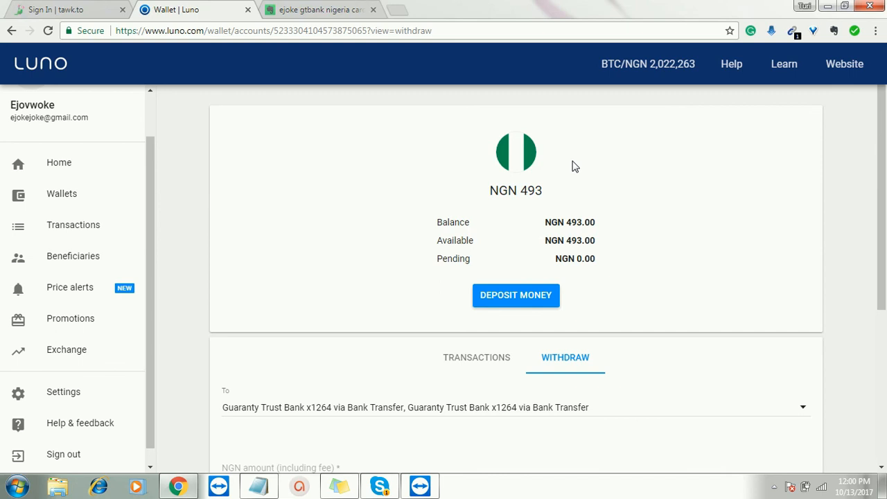
pyautogui.moveTo(347, 128)
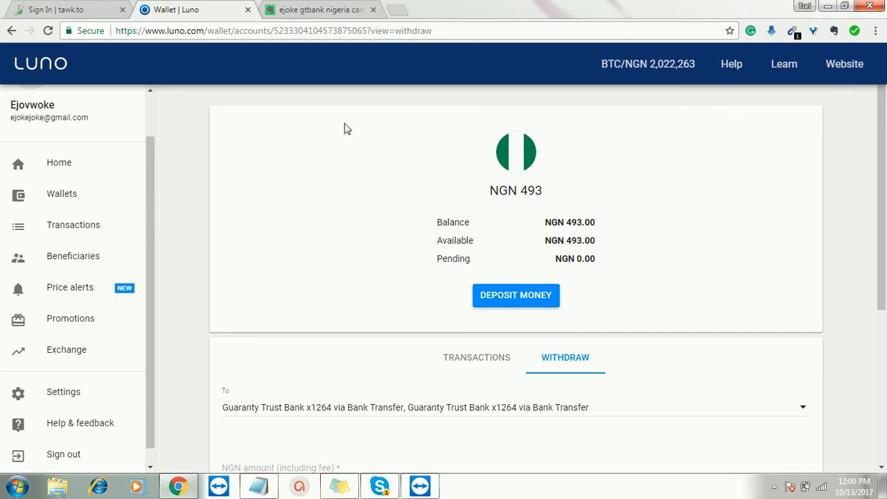
pyautogui.moveTo(272, 161)
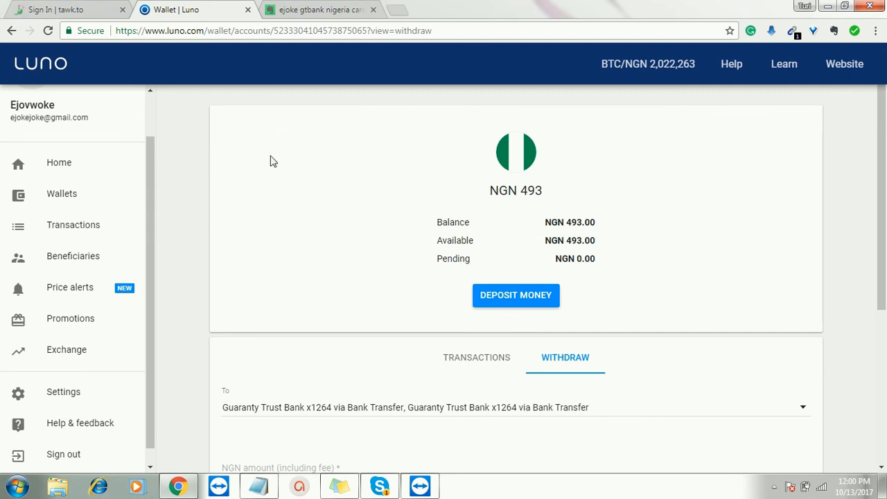